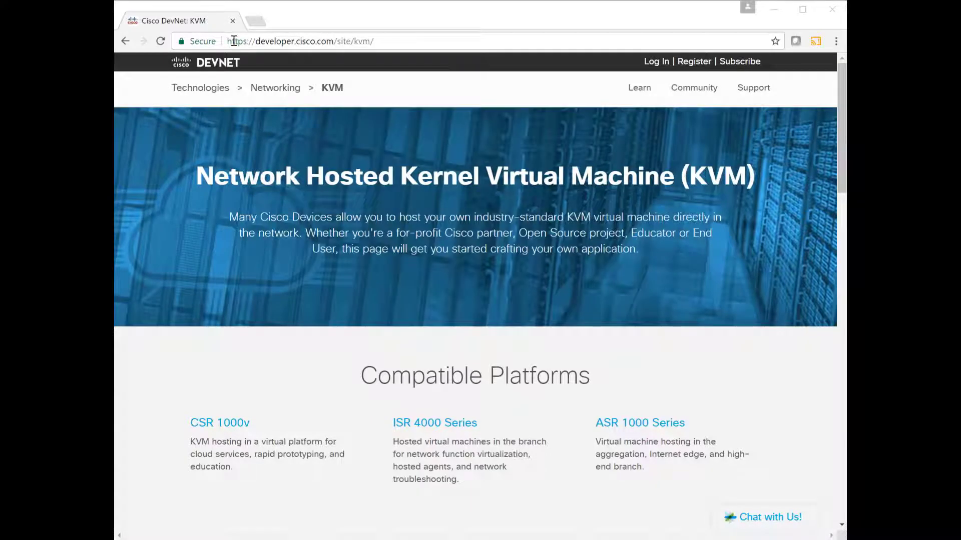
Follow the Ubuntu OVA link to cisco.app.box.com and start the ubuntu.ova download
{"action": "left_click", "coordinate": [300, 41]}
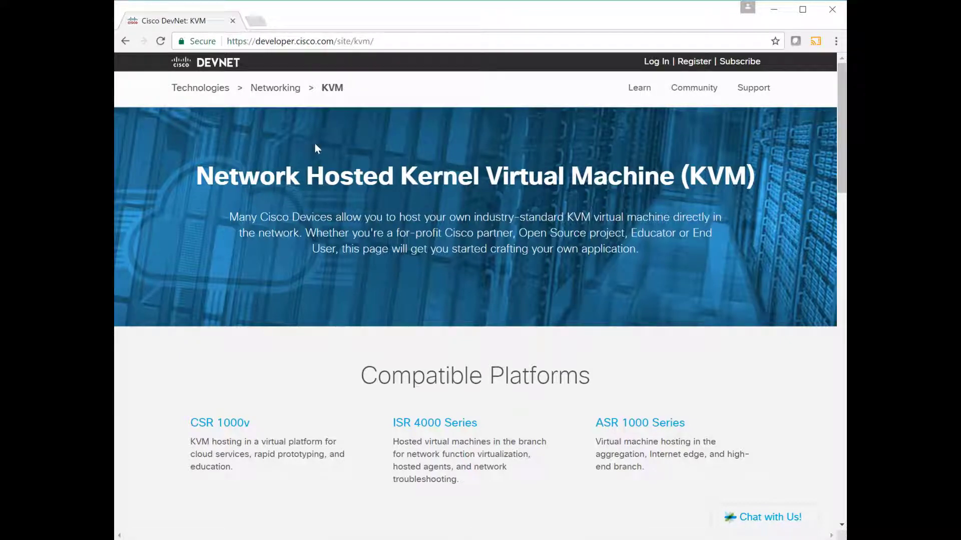
{"action": "mouse_move", "coordinate": [211, 367]}
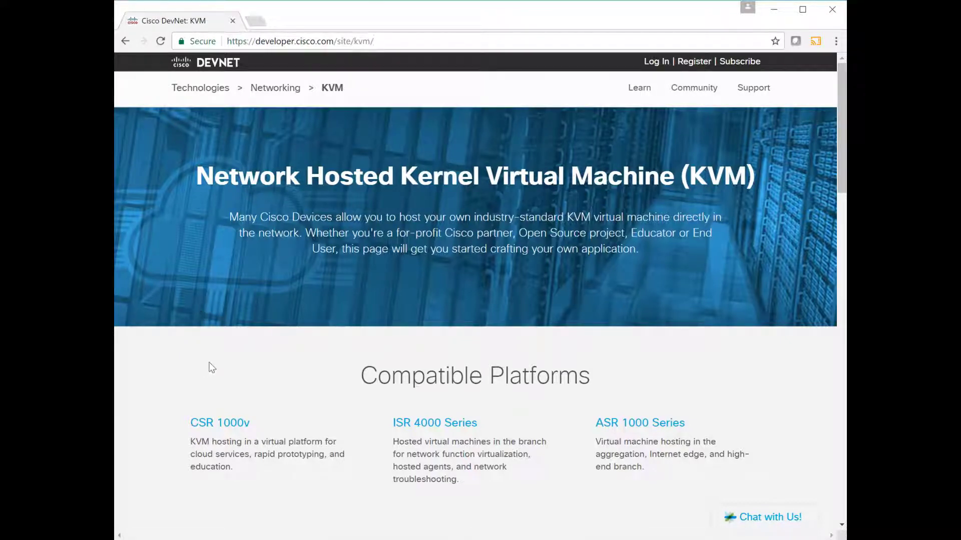
{"action": "scroll", "scroll_direction": "down", "scroll_amount": 3}
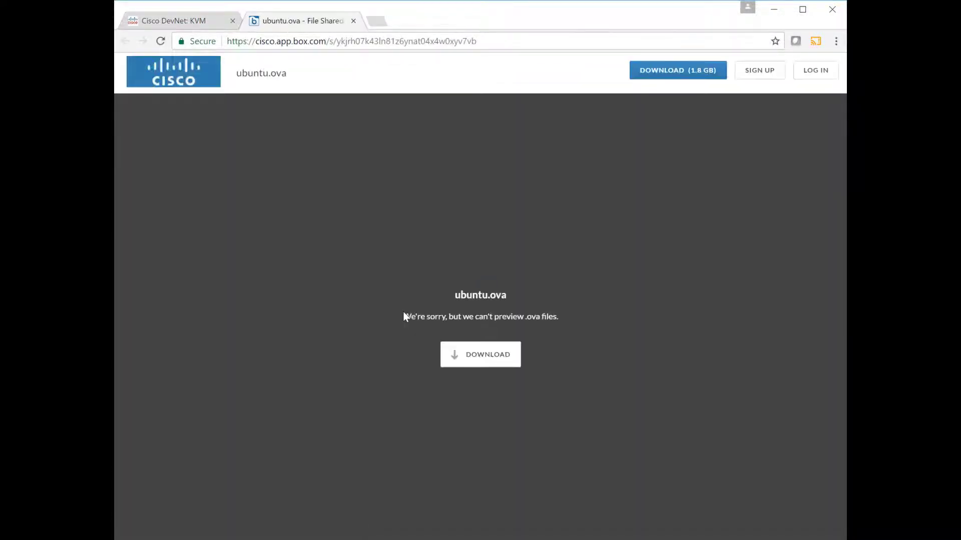
{"action": "double_click", "coordinate": [262, 73]}
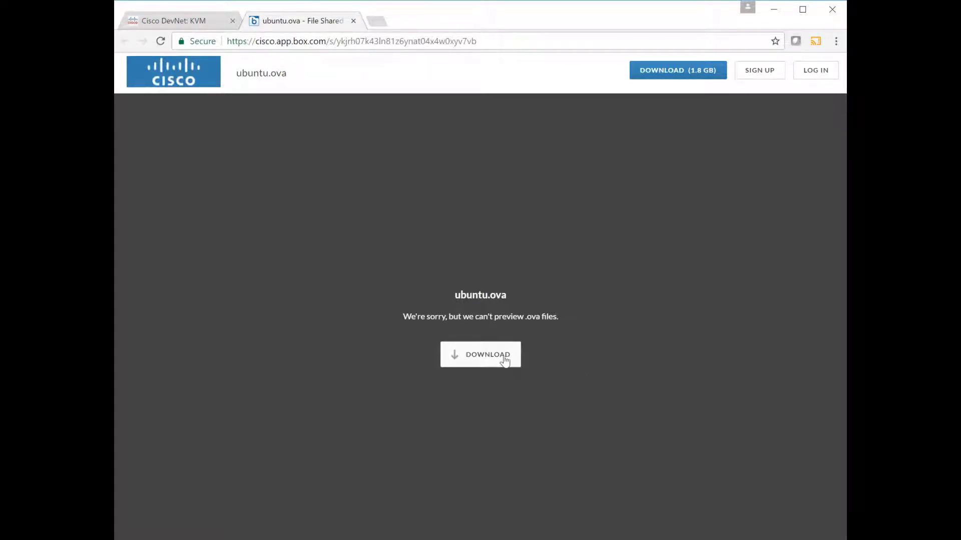
{"action": "left_click", "coordinate": [480, 354]}
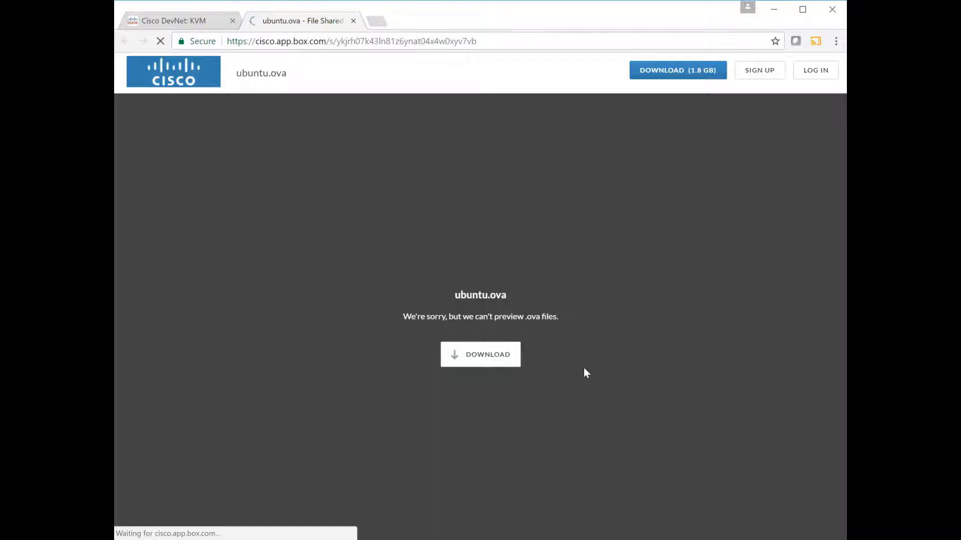
{"action": "left_click", "coordinate": [480, 354]}
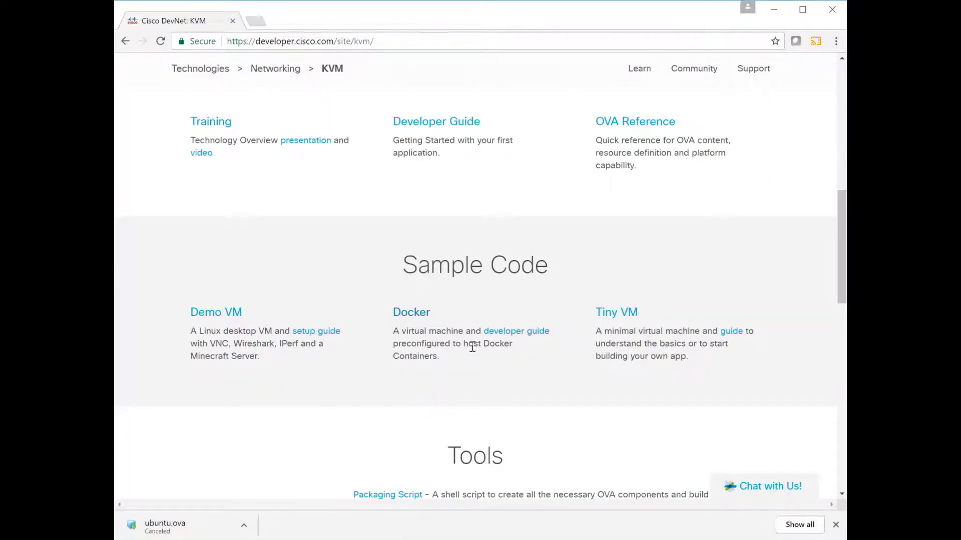
{"action": "mouse_move", "coordinate": [512, 360]}
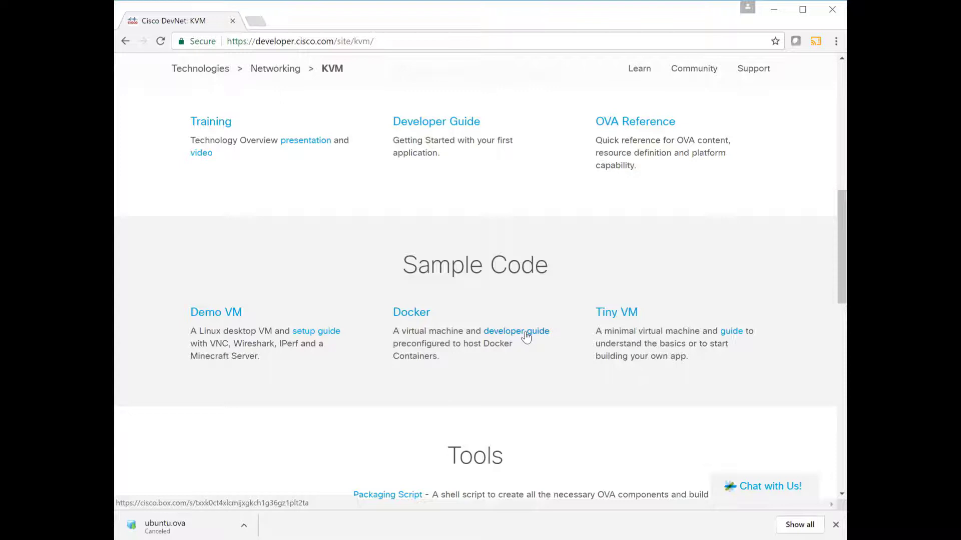
Open the Docker sample's developer guide, Service-Containers-Tutorial.pdf, and scroll through it
{"action": "left_click", "coordinate": [517, 331]}
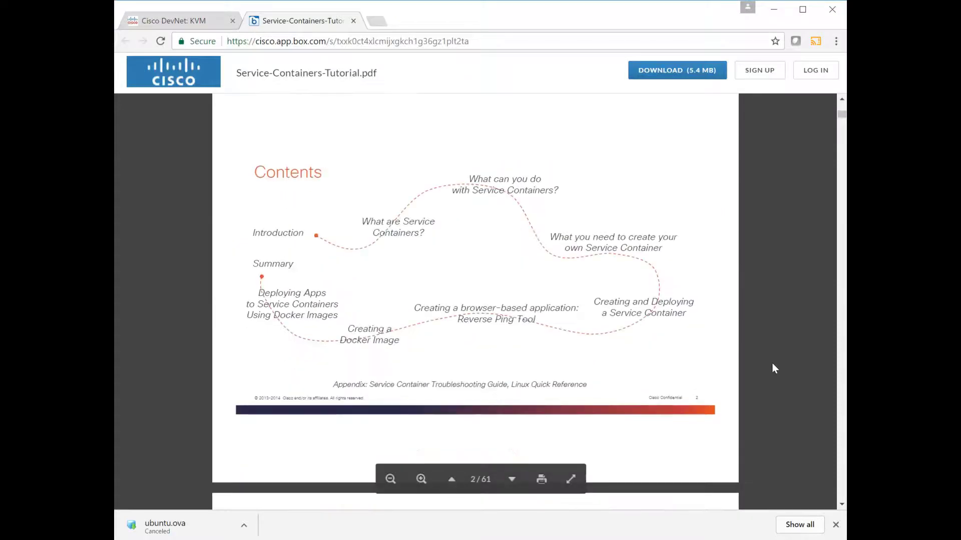
{"action": "scroll", "scroll_direction": "down", "scroll_amount": 3}
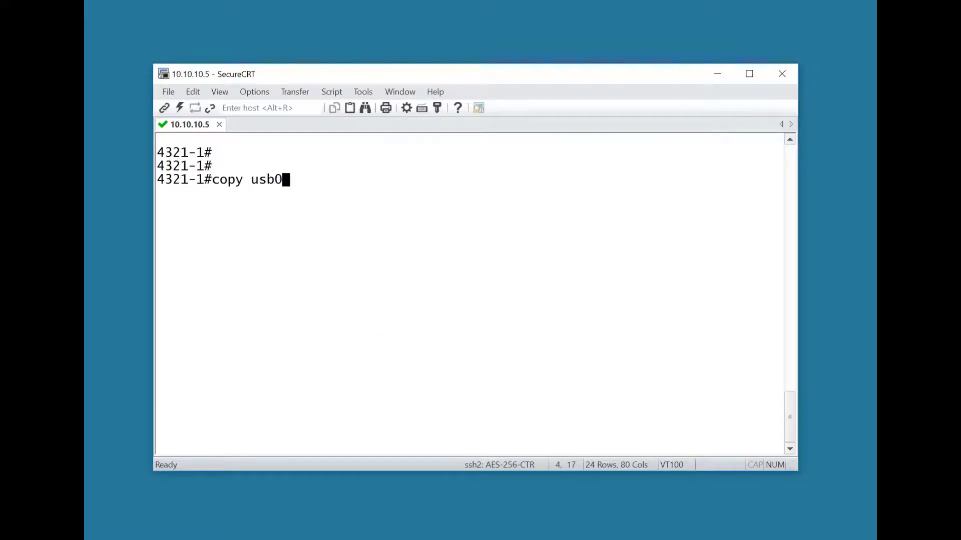
Finish the usb0 copy of ubuntu.ova and run 'sh run | sec interface VirtualPortGroup1' and 'sh run | sec virtual-service'
{"action": "type", "text": ":ubuntu.ova"}
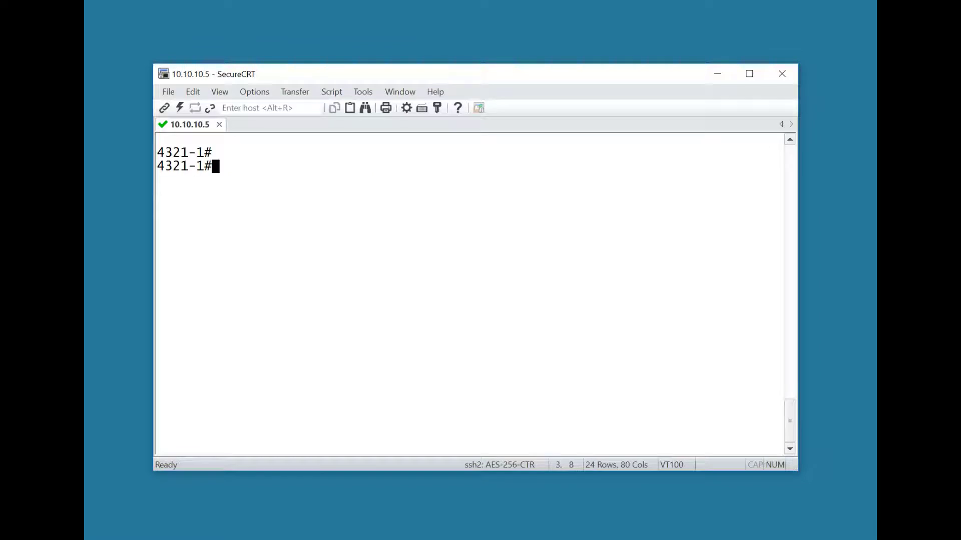
{"action": "type", "text": "sh run |"}
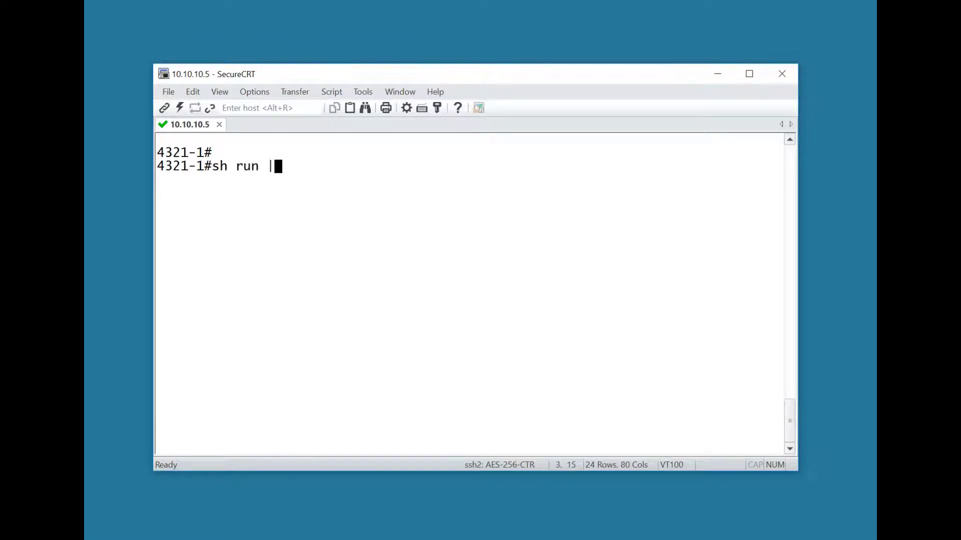
{"action": "type", "text": "sec interface"}
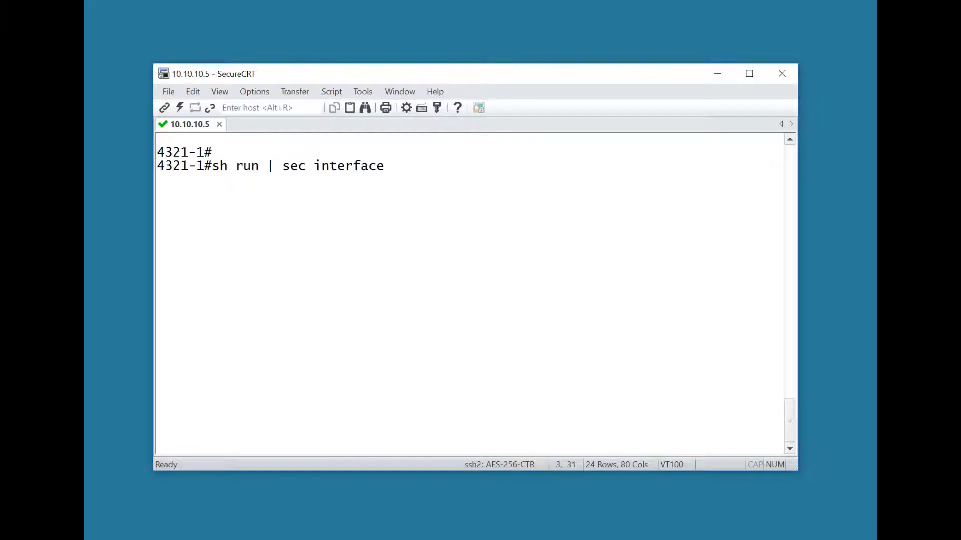
{"action": "type", "text": "VirtualPortGroup1"}
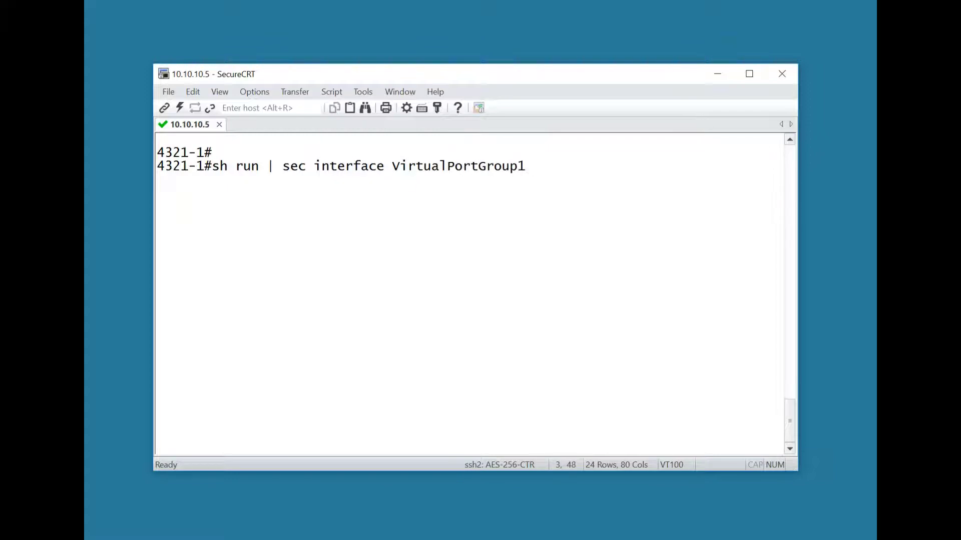
{"action": "type", "text": "service"}
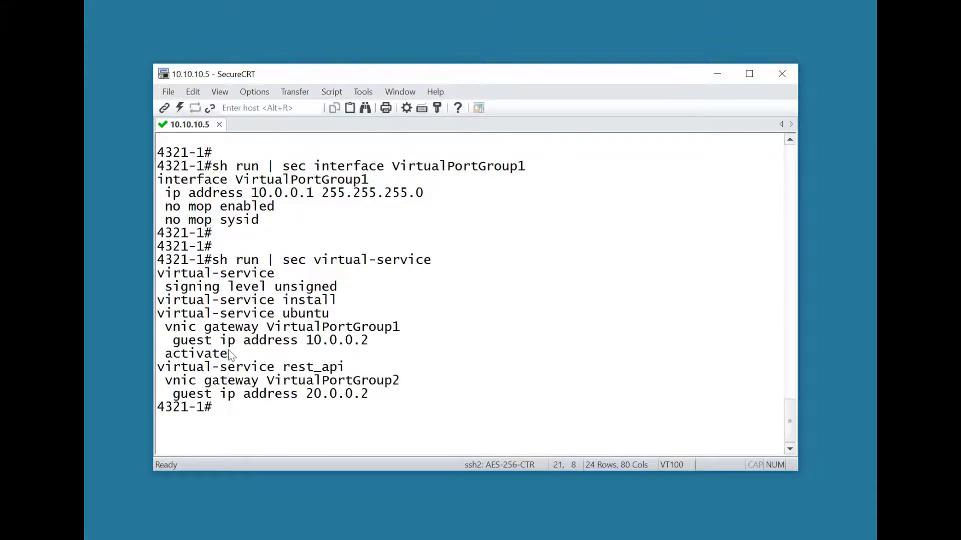
Highlight the virtual-service ubuntu config lines showing guest ip address 10.0.0.2
{"action": "left_click_drag", "start_coordinate": [164, 326], "coordinate": [228, 353]}
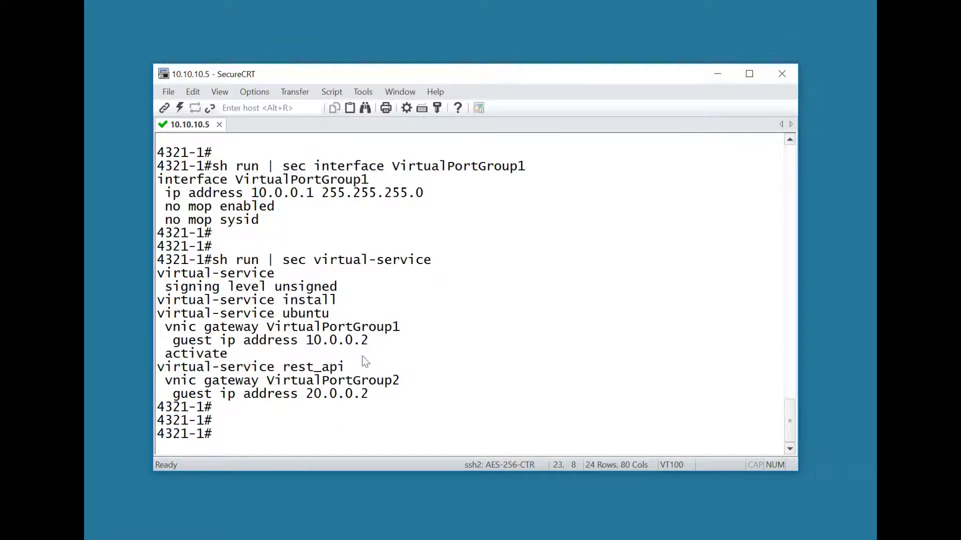
{"action": "left_click_drag", "start_coordinate": [165, 326], "coordinate": [366, 340]}
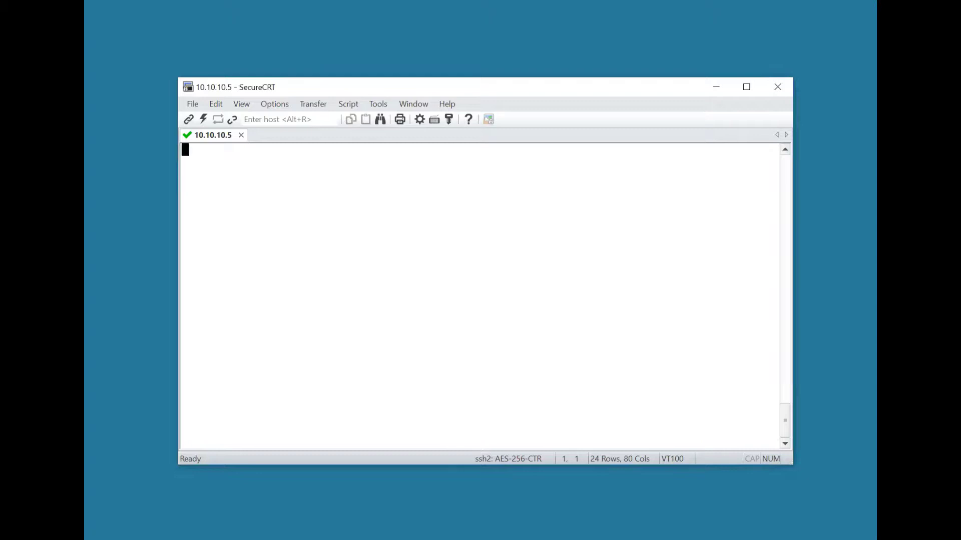
Run 'virtual-service install name ubuntu package harddisk:ubuntu.ova' on the router
{"action": "type", "text": "virtual"}
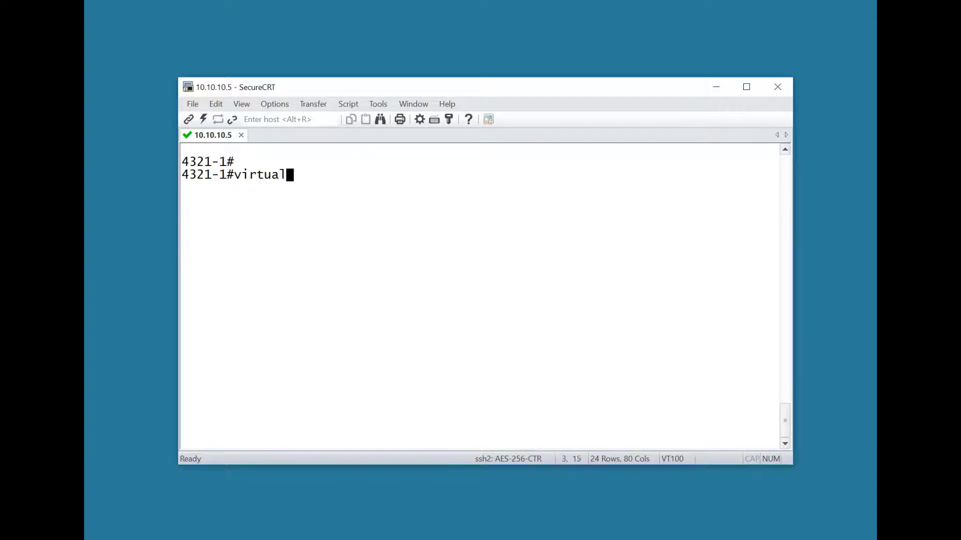
{"action": "type", "text": "-service install name ubu"}
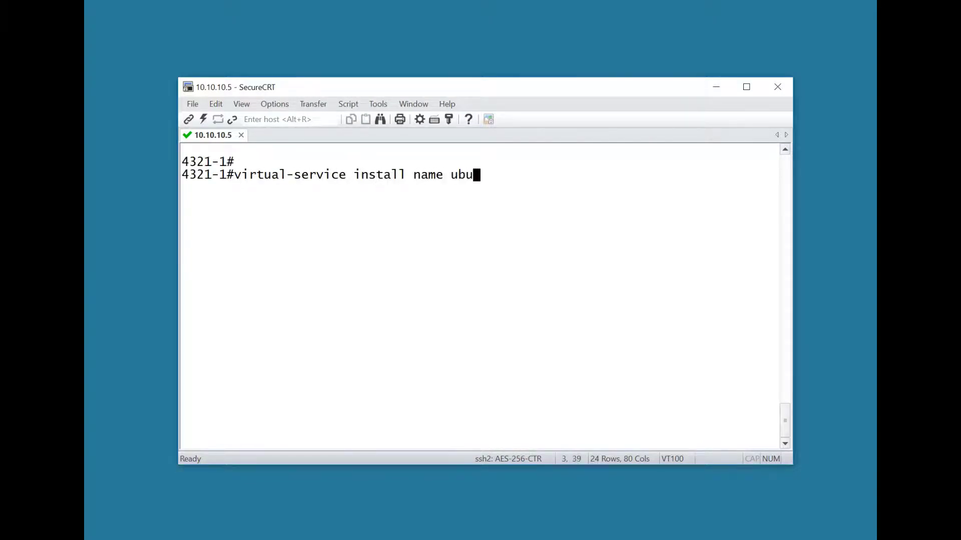
{"action": "type", "text": "ntu package hardd"}
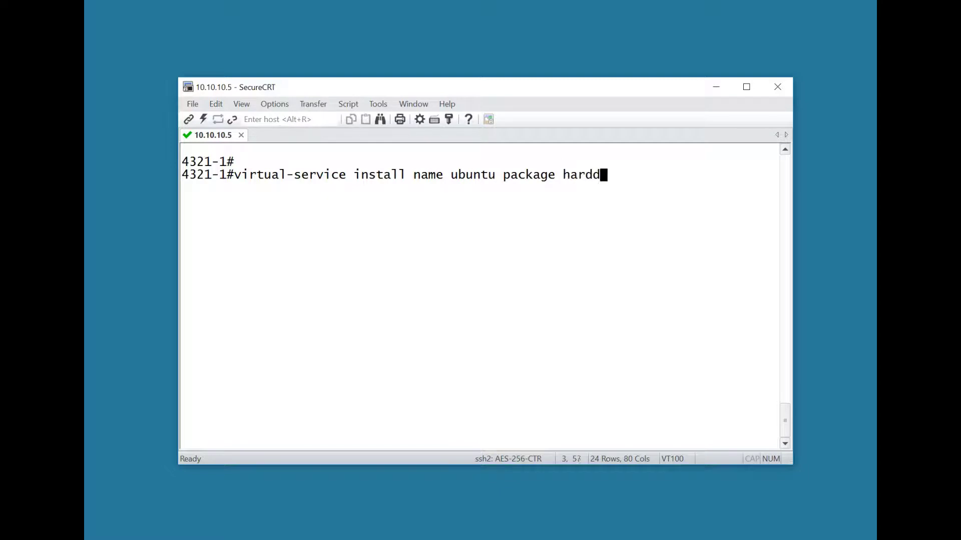
{"action": "type", "text": "isk:ubuntu"}
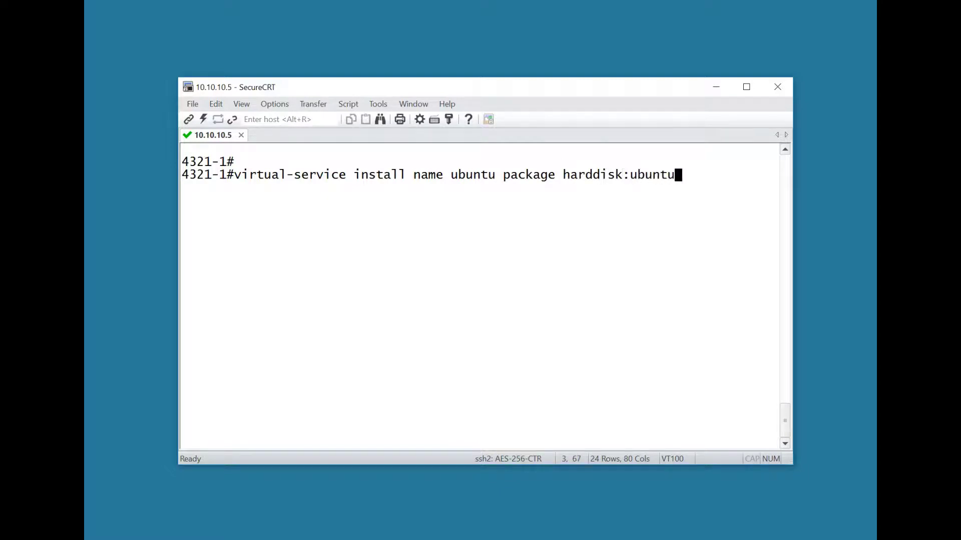
{"action": "type", "text": ".ova"}
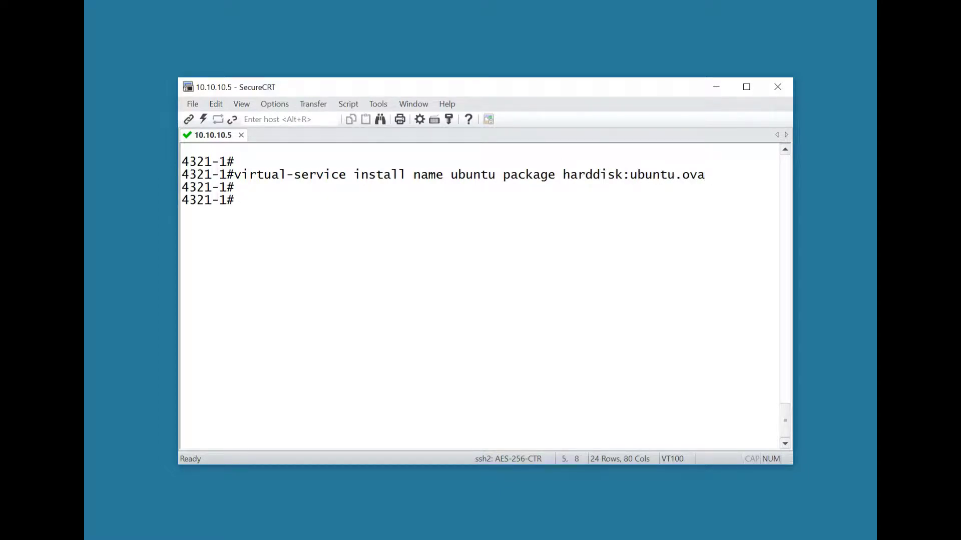
Activate virtual-service ubuntu in config mode and confirm it shows Activated with 'sh virtual-service list'
{"action": "type", "text": "conf t"}
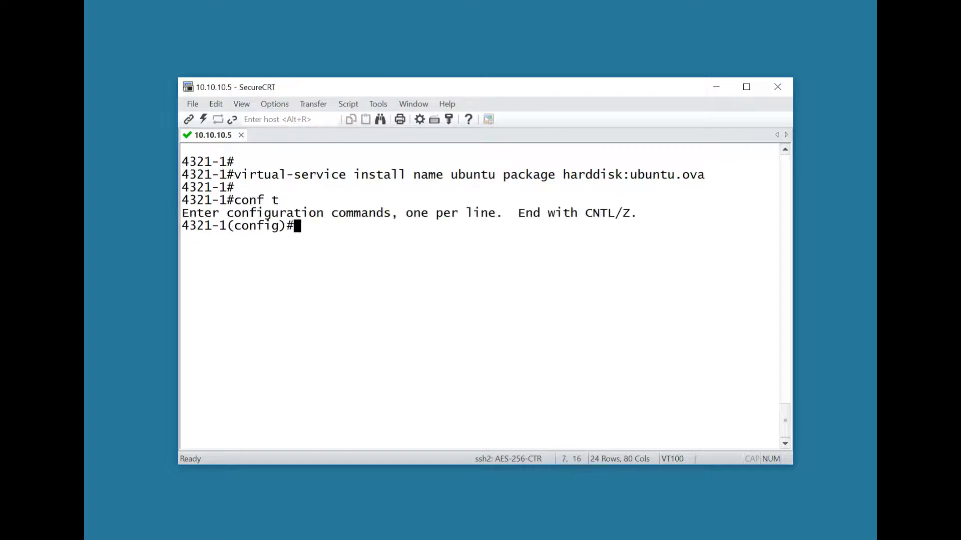
{"action": "type", "text": "virtual-service ubuntu"}
{"action": "type", "text": "activate"}
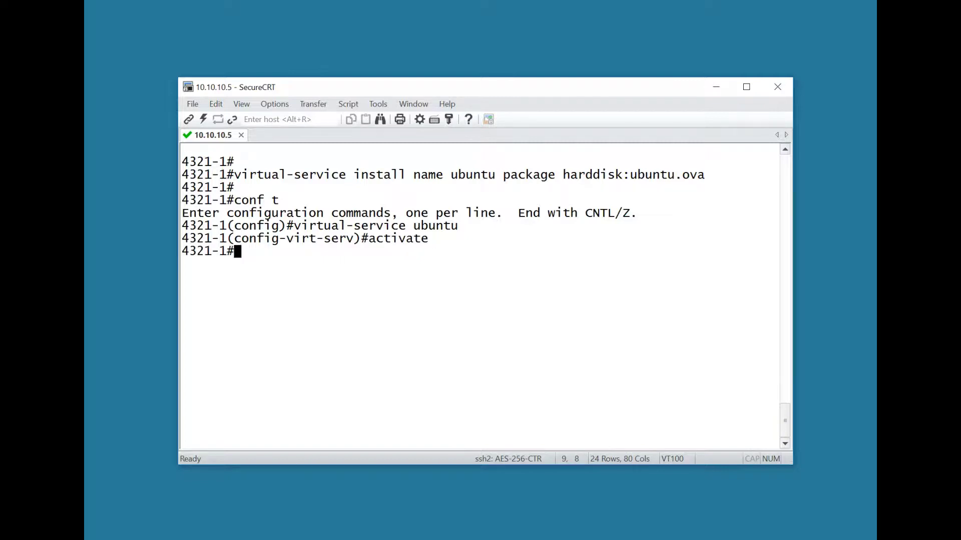
{"action": "type", "text": "sh virtual-service list"}
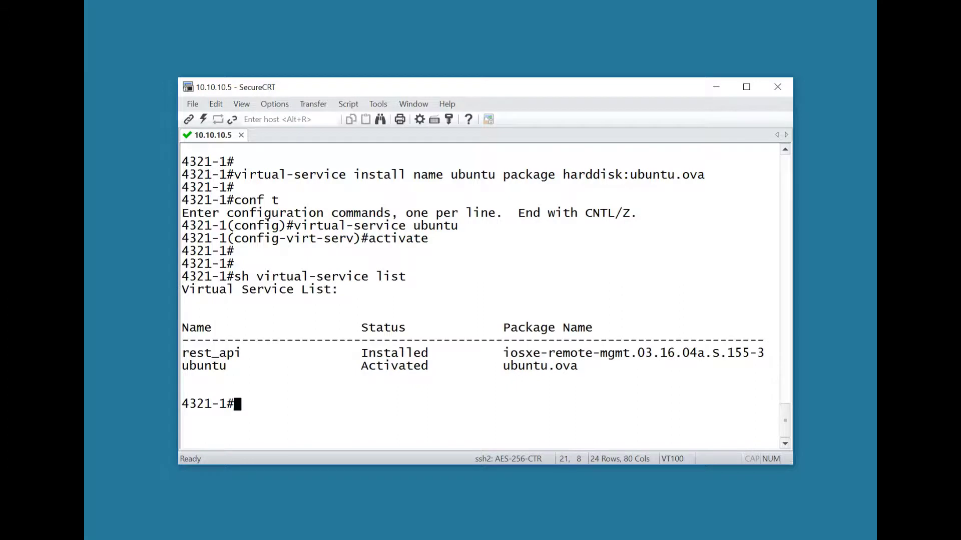
Run 'virtual-service connect name ubuntu console' to reach the container's Linux shell in /home/cisco
{"action": "type", "text": "virtual-se"}
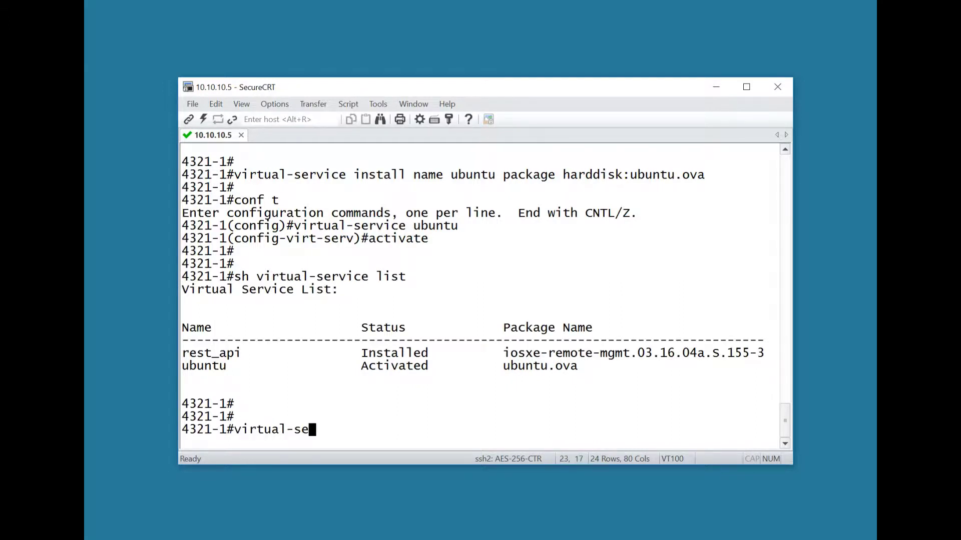
{"action": "type", "text": "rvice connect name"}
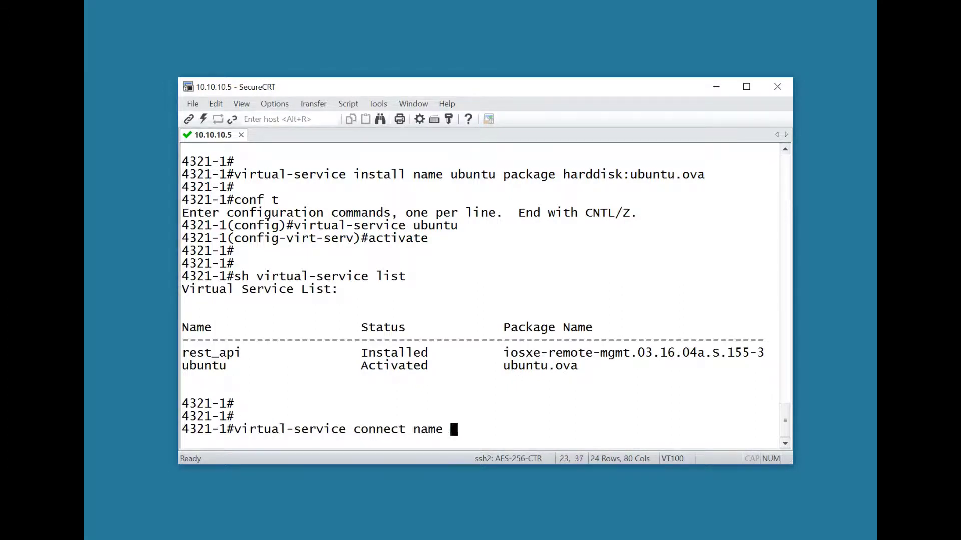
{"action": "type", "text": "ubuntu console"}
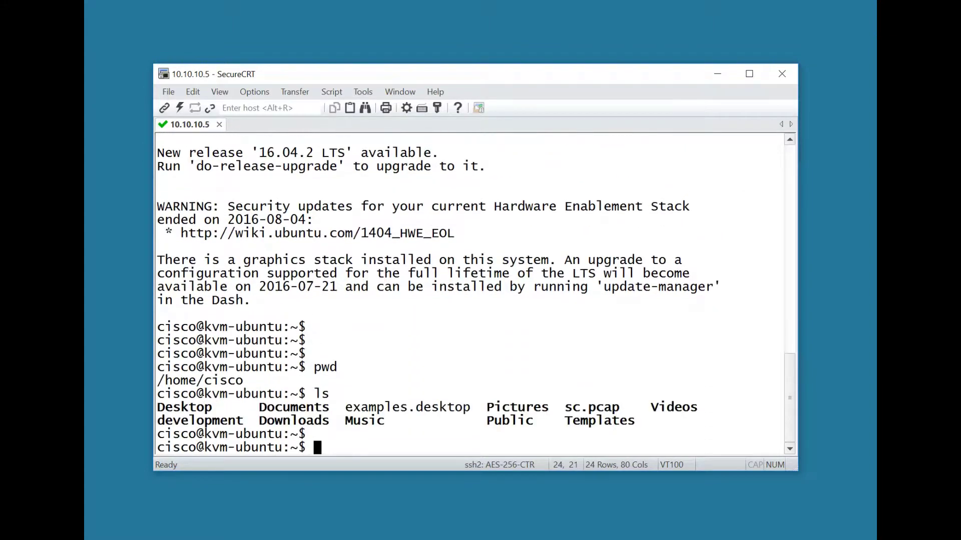
Run 'uname -a', 'lsb_release -a' showing Ubuntu 14.04.5 LTS, and 'gcc' to confirm the compiler is present
{"action": "type", "text": "uname -a"}
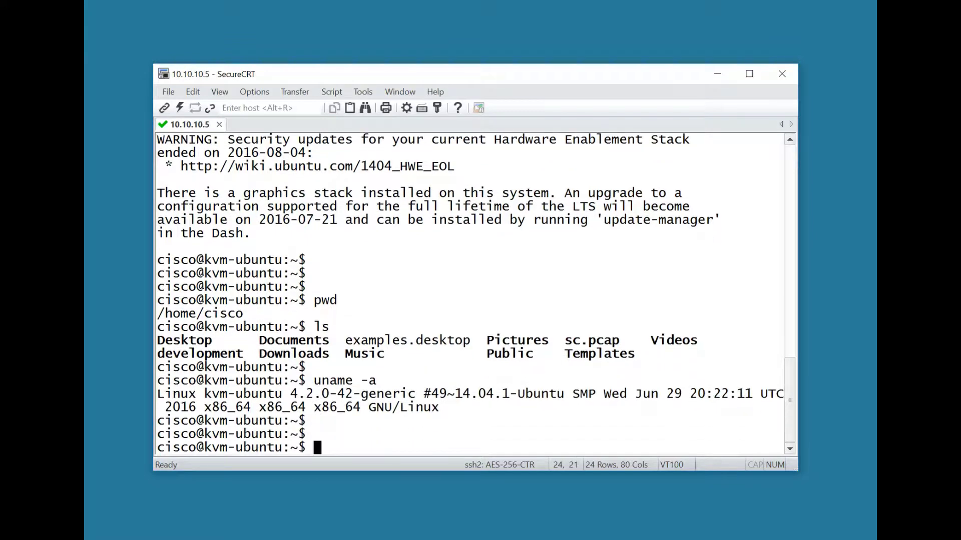
{"action": "type", "text": "lsb_release -a"}
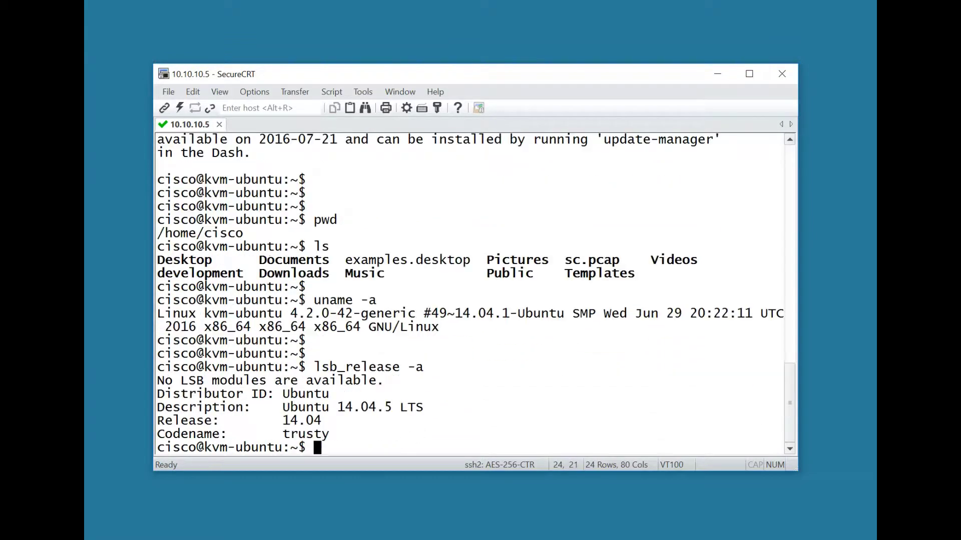
{"action": "left_click_drag", "start_coordinate": [282, 408], "coordinate": [422, 408]}
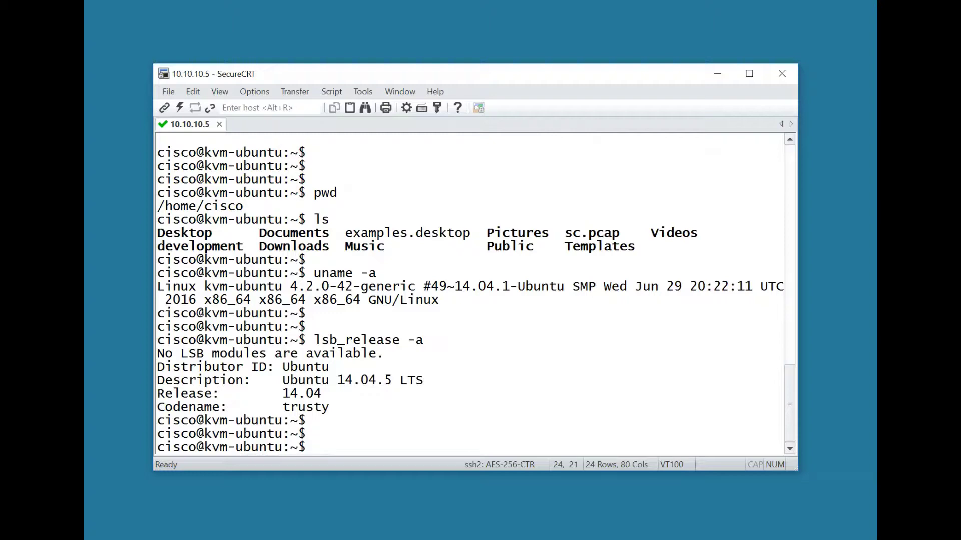
{"action": "type", "text": "gcc"}
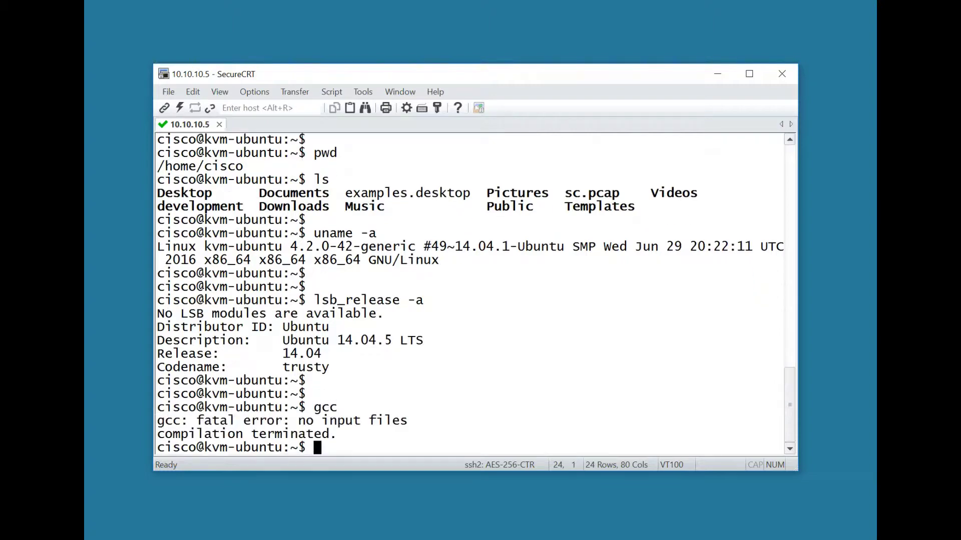
{"action": "type", "text": "gcc -"}
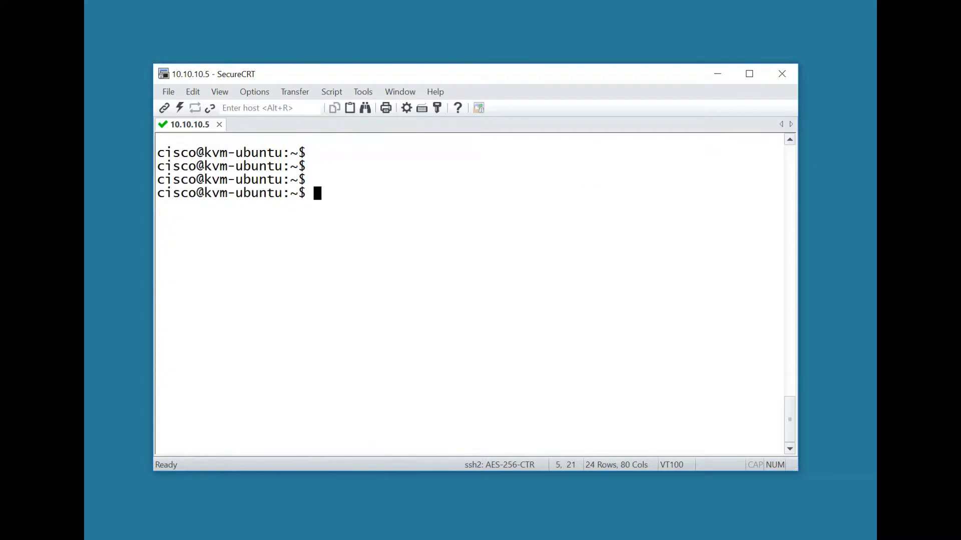
Launch Python 2.7.6 in the container shell and exit() back to the bash prompt
{"action": "type", "text": "python"}
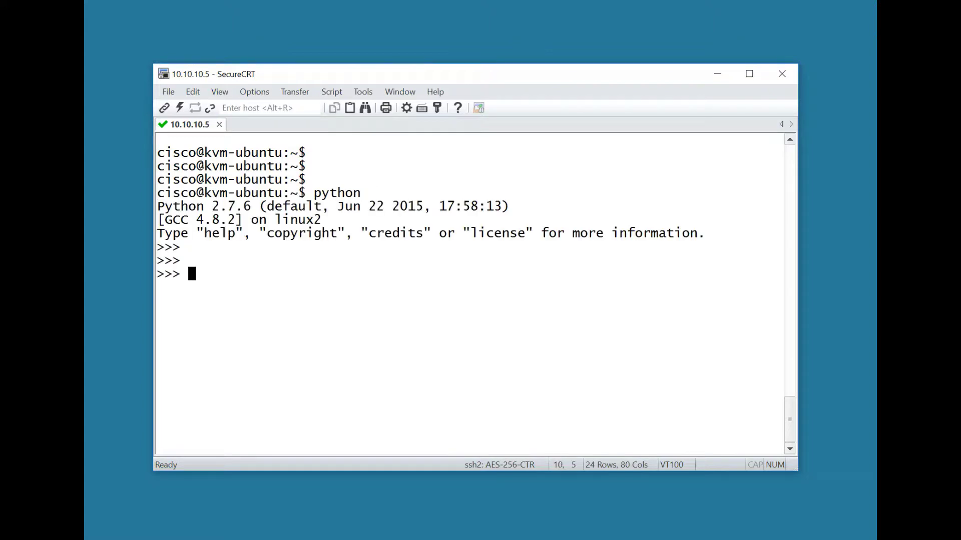
{"action": "type", "text": "exit()"}
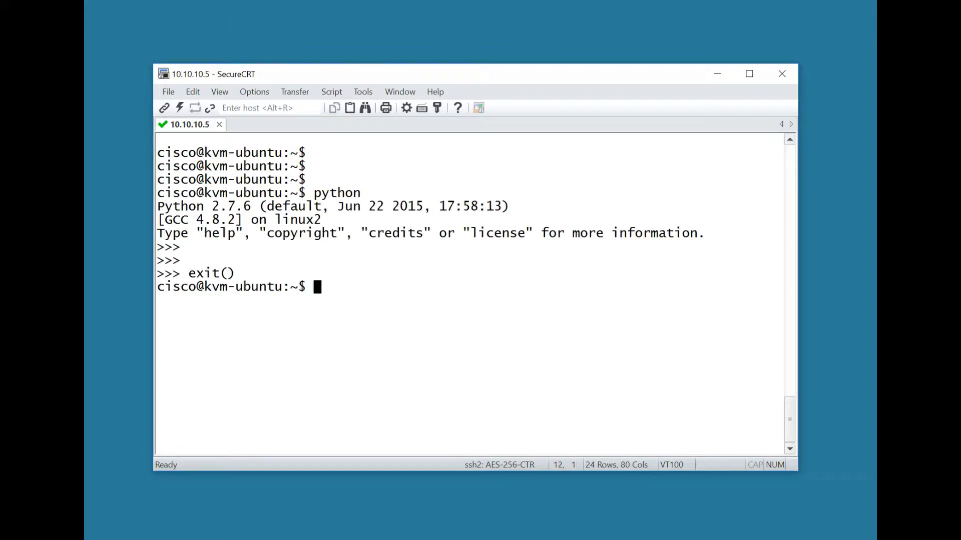